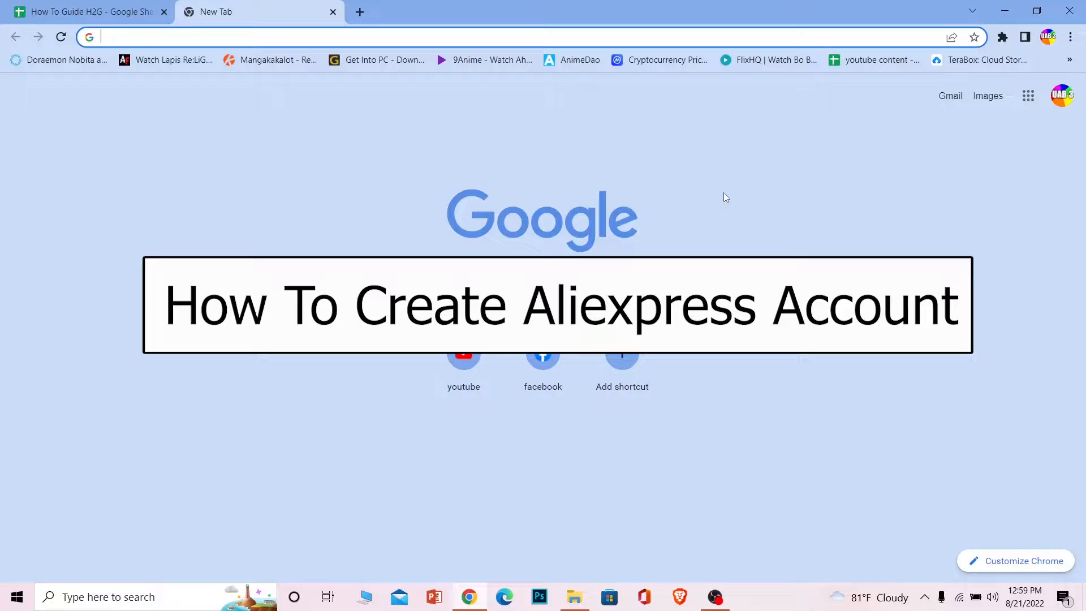
# Step: Search Google for 'aliexpress' from the Chrome address bar
pyautogui.write('al')
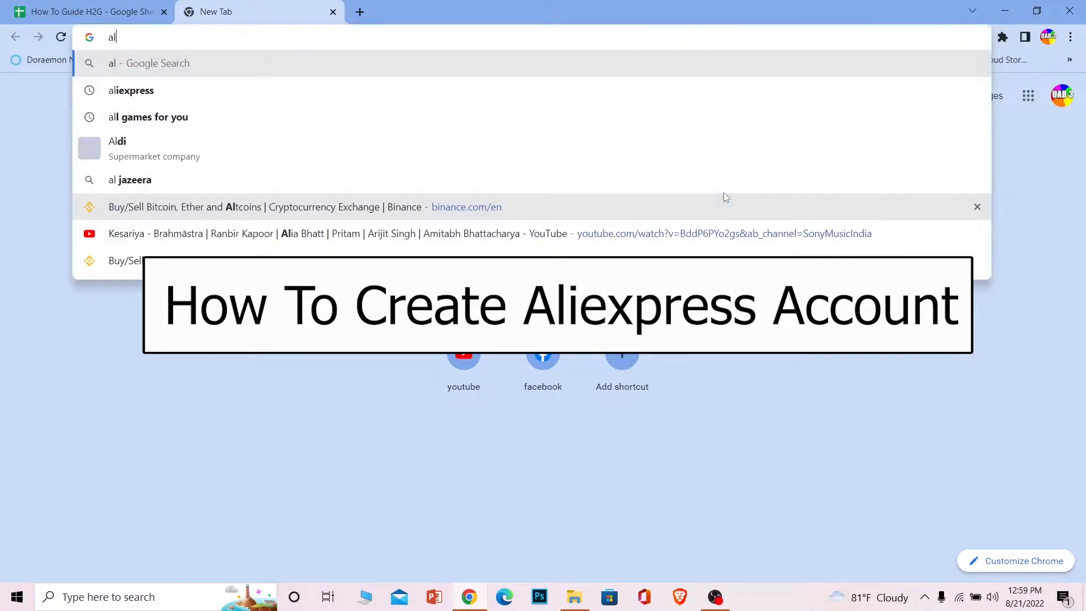
pyautogui.click(130, 91)
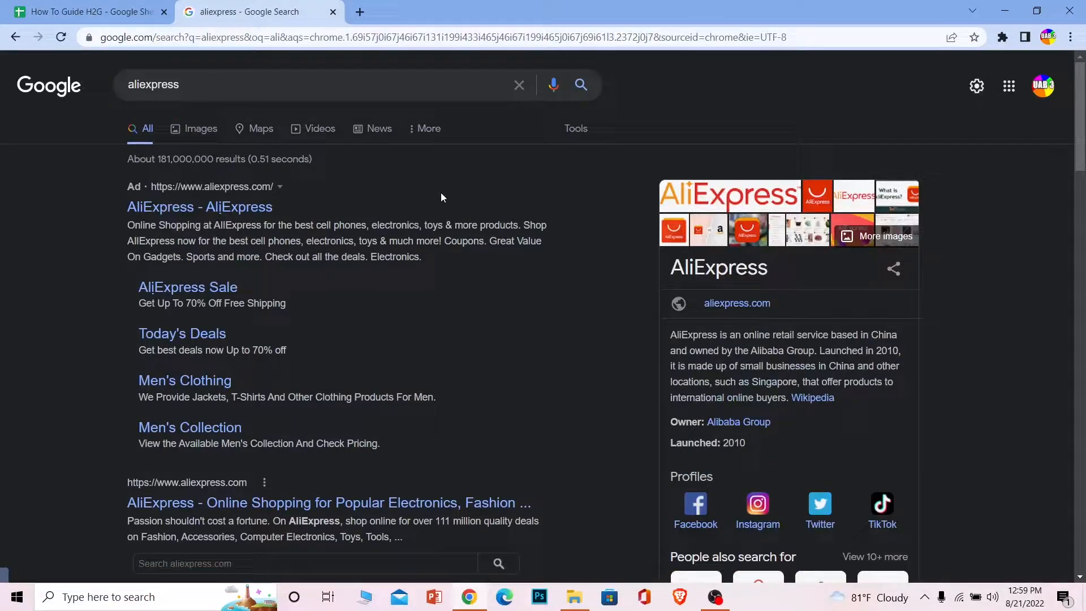
pyautogui.moveTo(736, 303)
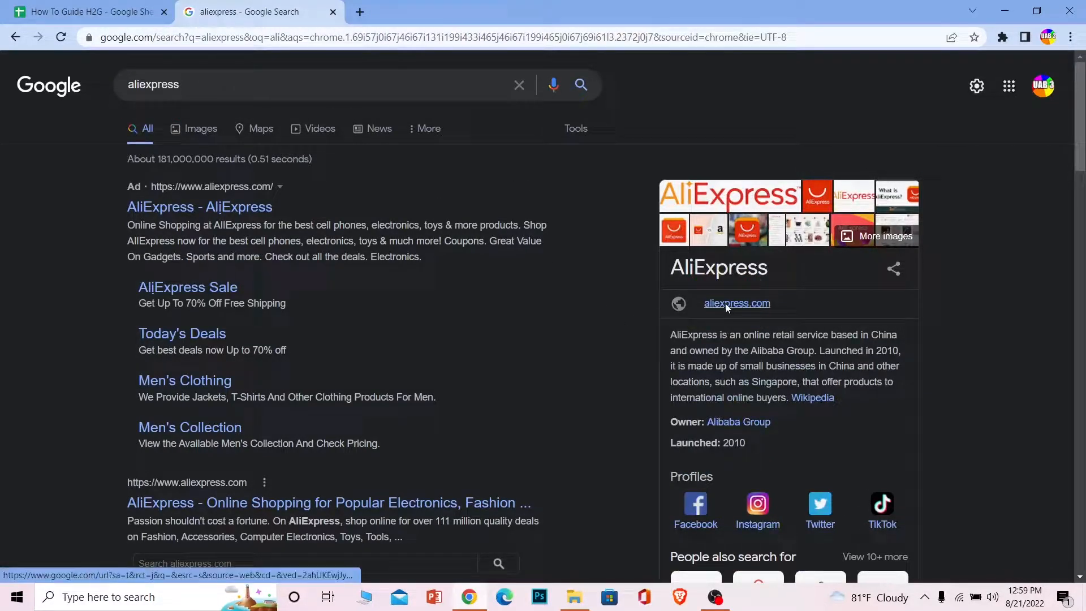
# Step: Reach the AliExpress home page and dismiss the welcome coupon and sign-in coupon popups
pyautogui.click(736, 303)
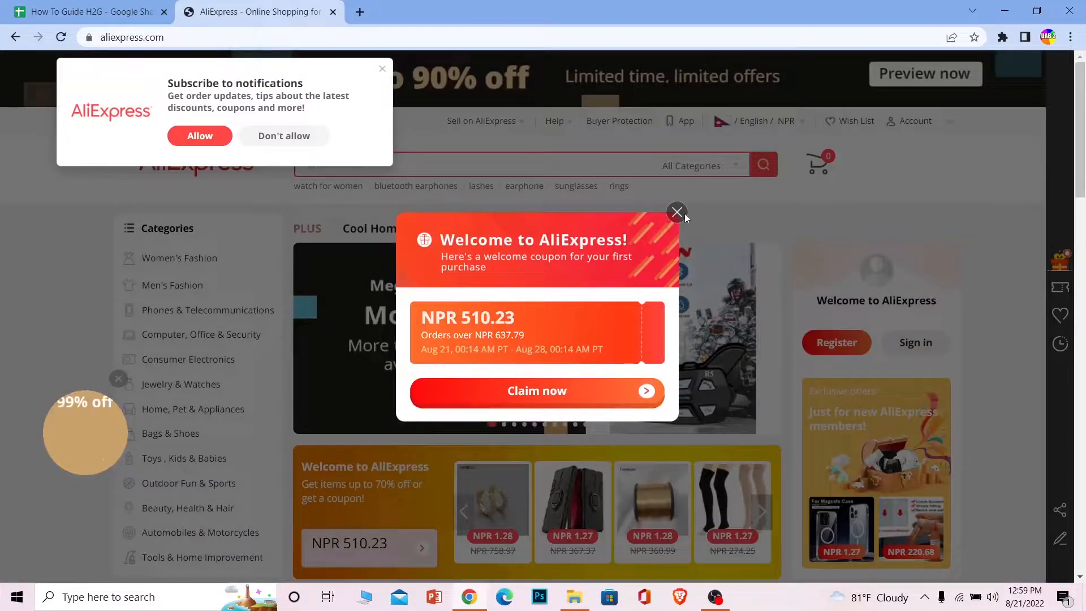
pyautogui.click(676, 212)
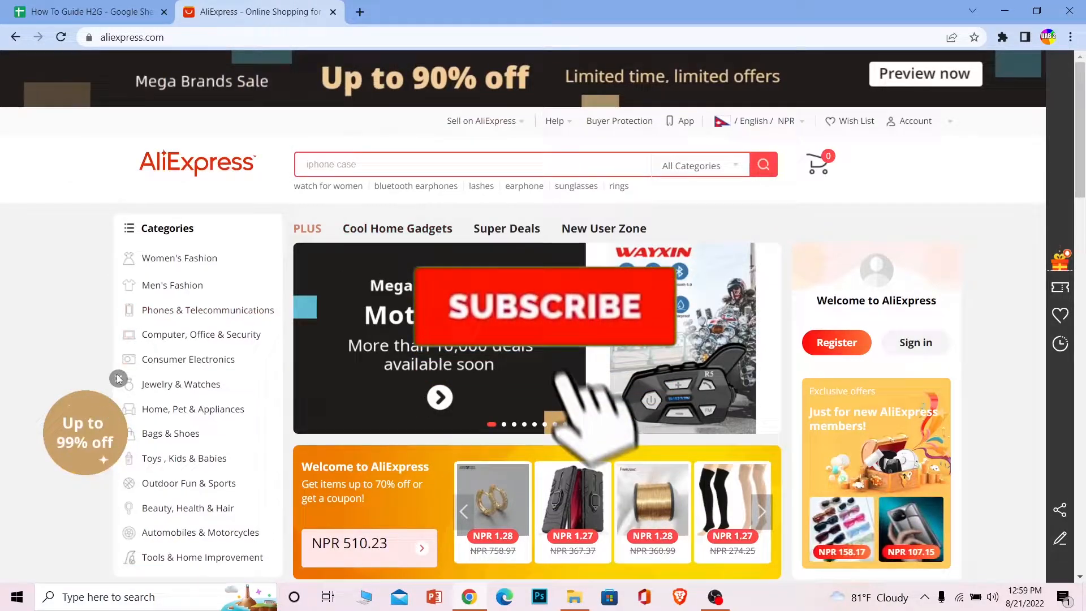
pyautogui.click(544, 307)
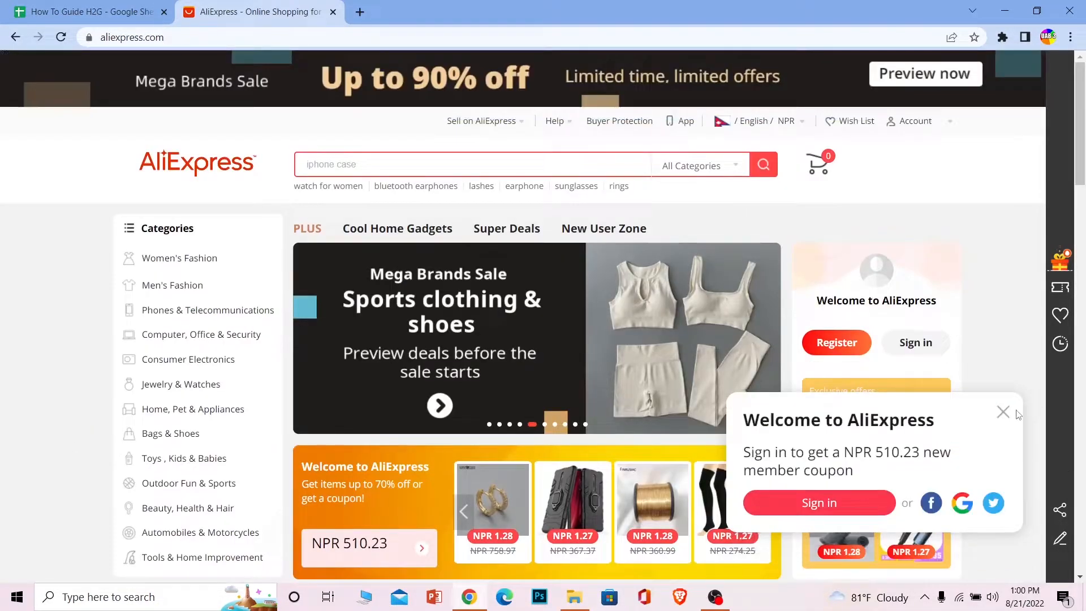
pyautogui.click(1002, 412)
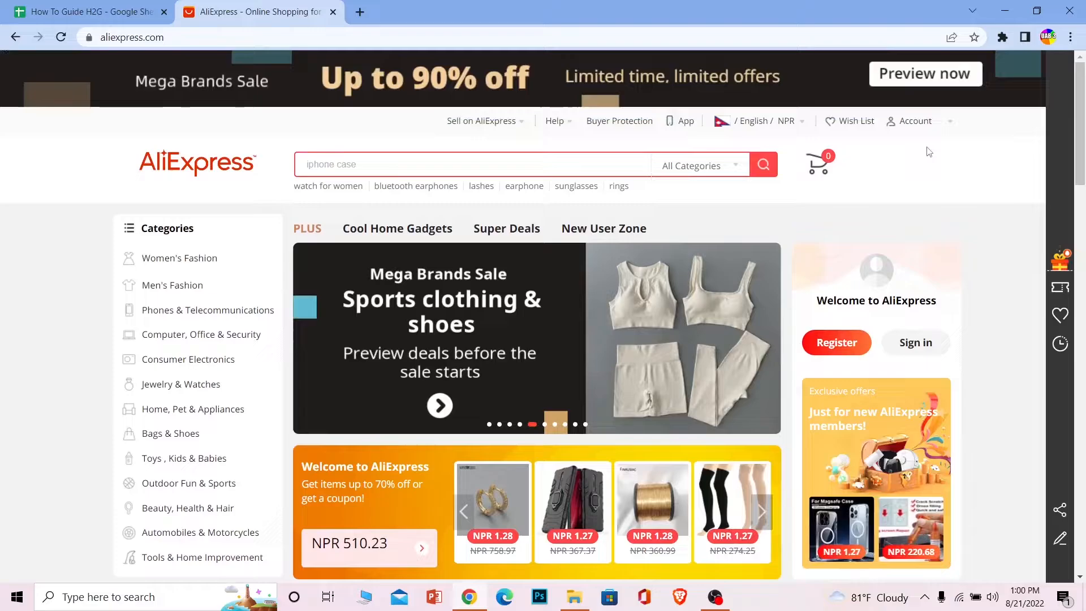
# Step: Start a new account registration from the Account menu, with Nepal as the location
pyautogui.click(915, 121)
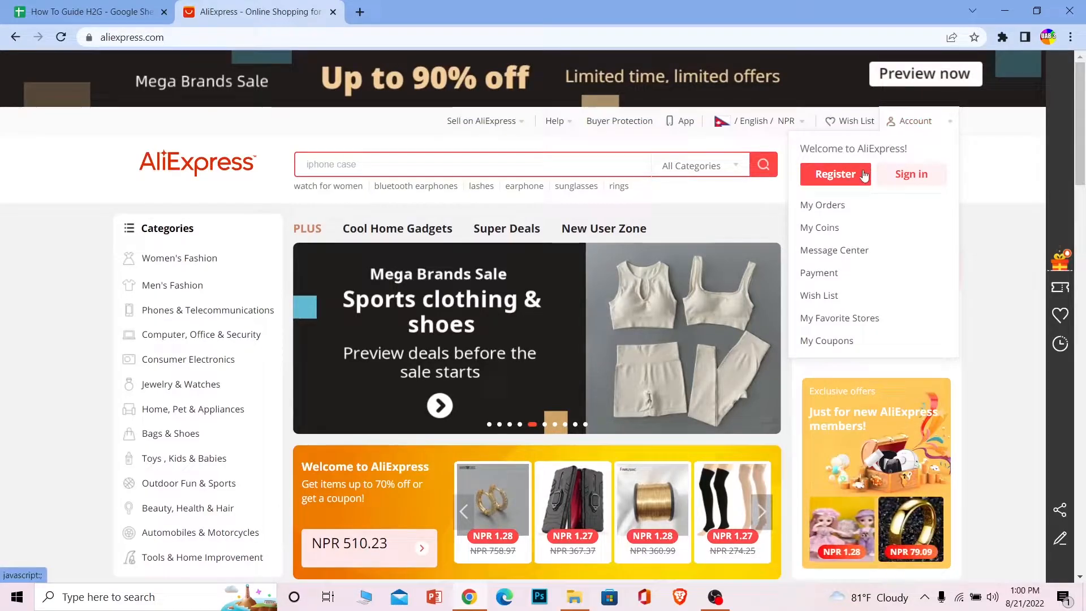
pyautogui.click(835, 174)
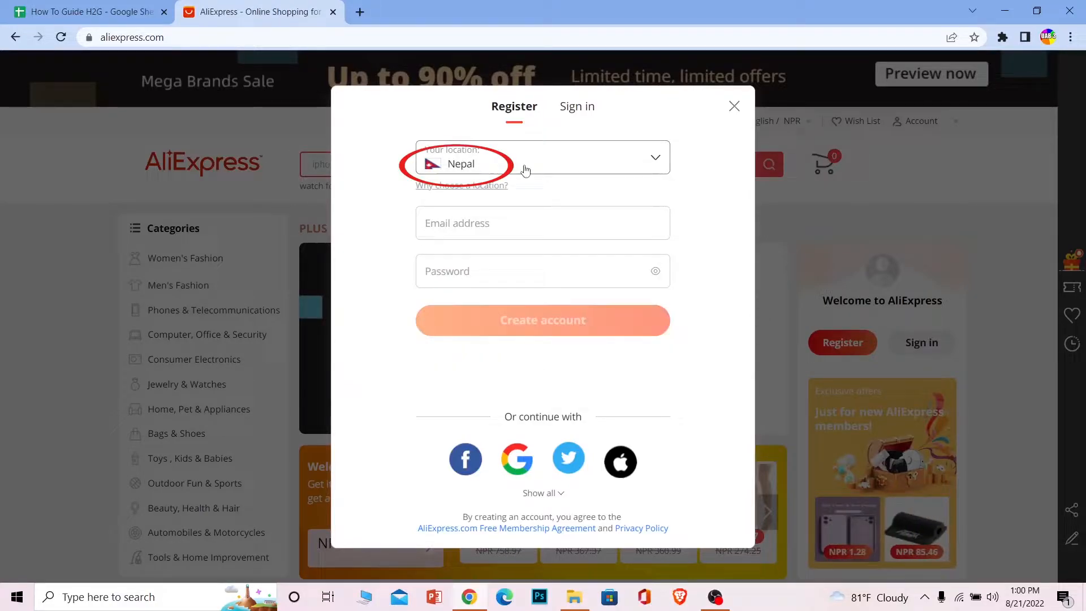
pyautogui.click(542, 157)
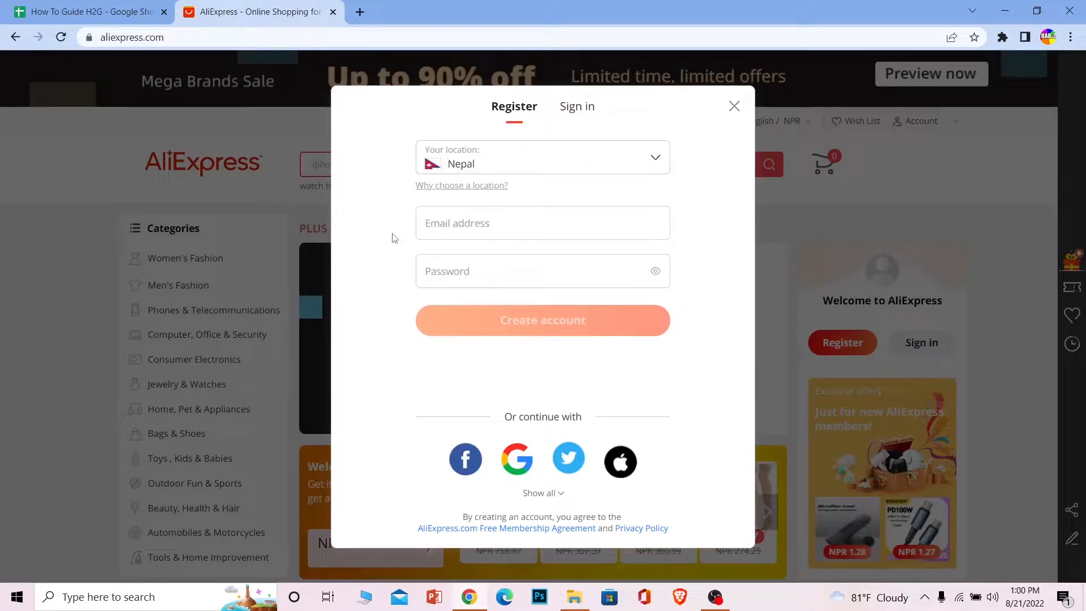
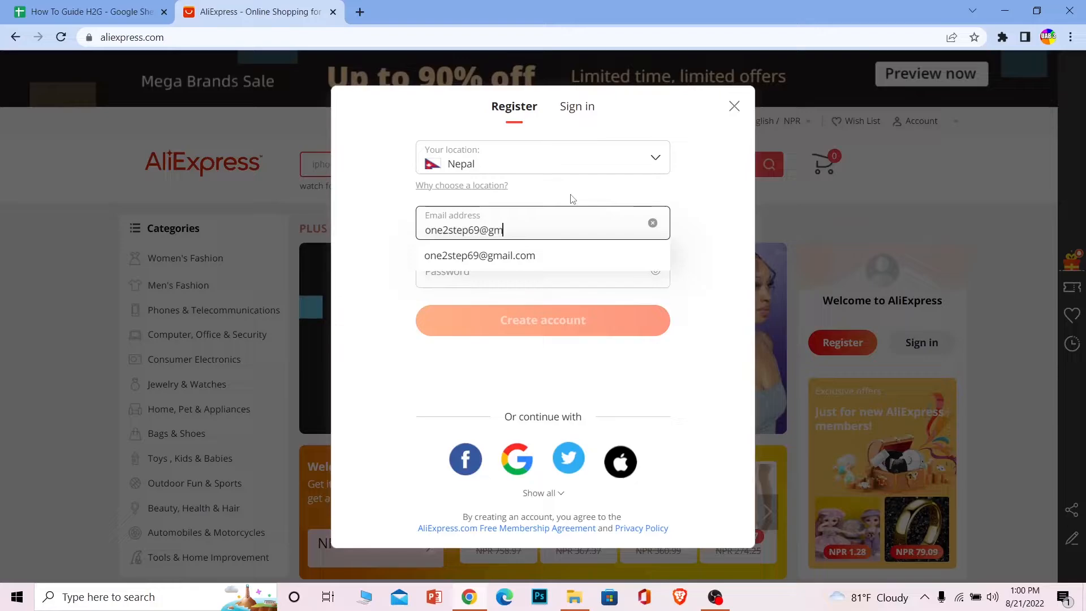
# Step: Enter the registration email address and a password meeting both listed requirements
pyautogui.click(479, 255)
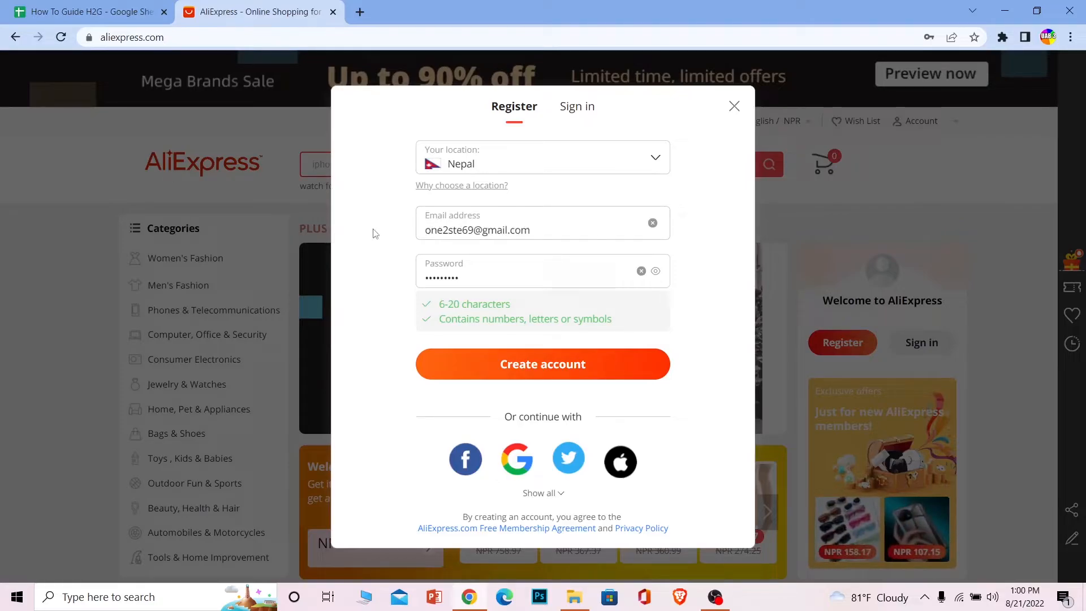
pyautogui.moveTo(465, 458)
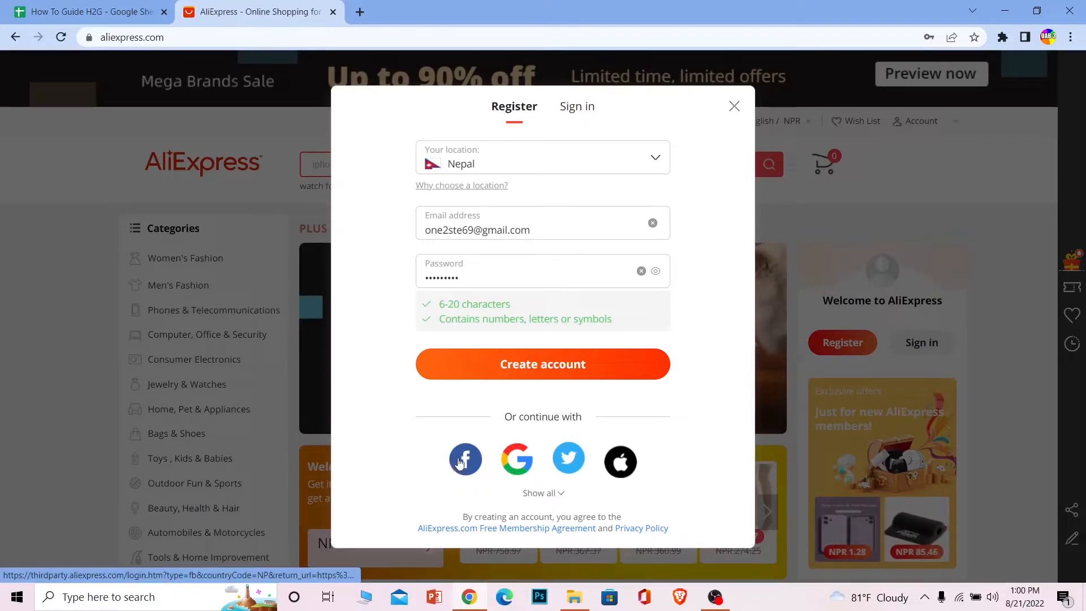
pyautogui.moveTo(465, 458)
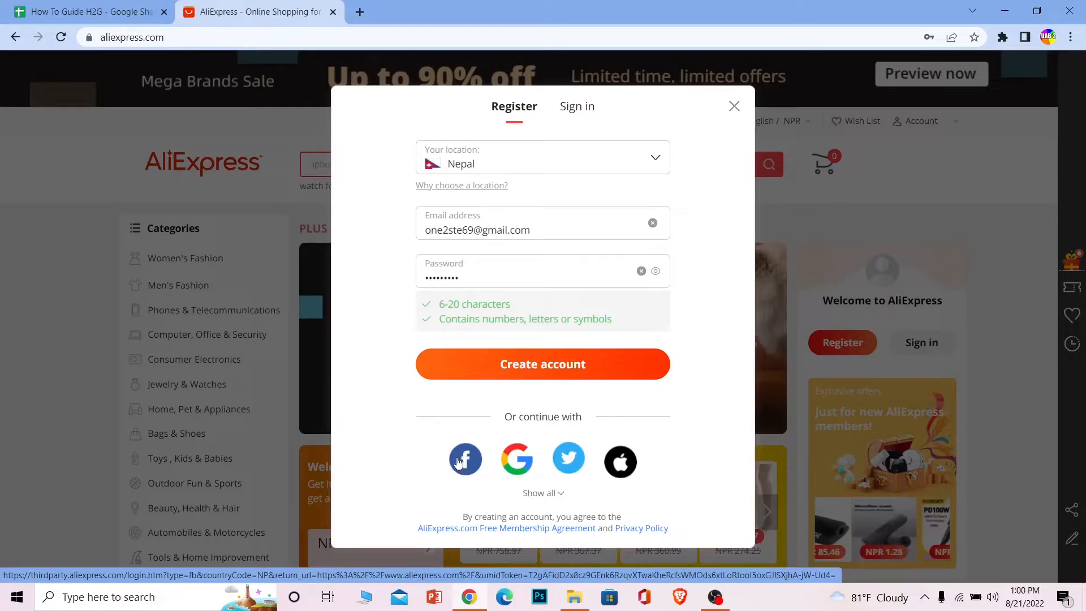
pyautogui.moveTo(439, 456)
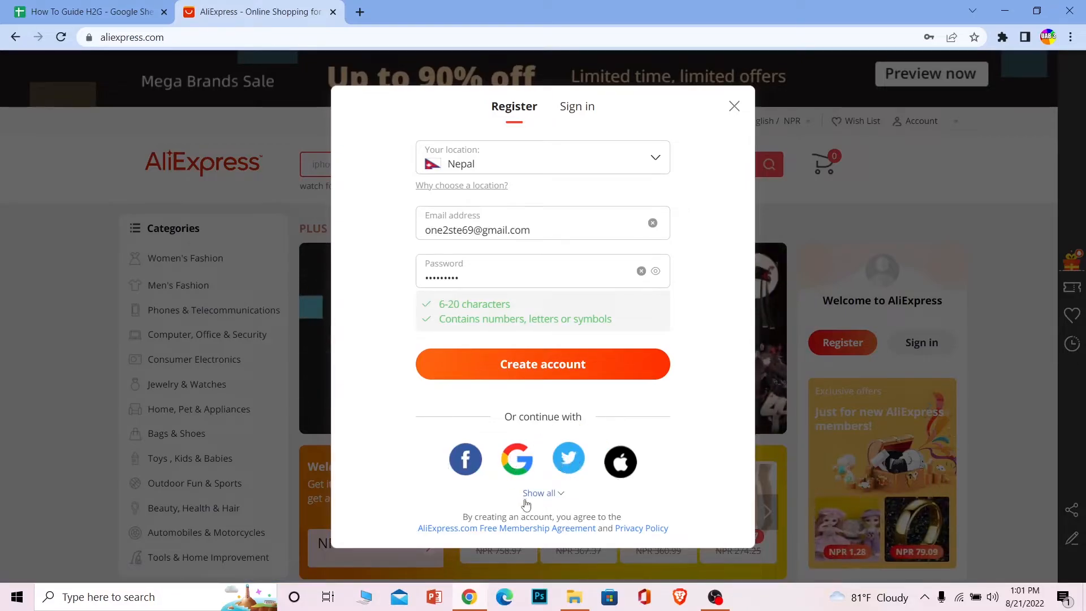
# Step: Show all social sign-up options, then leave for the Mega Brands Sale campaign page
pyautogui.click(542, 492)
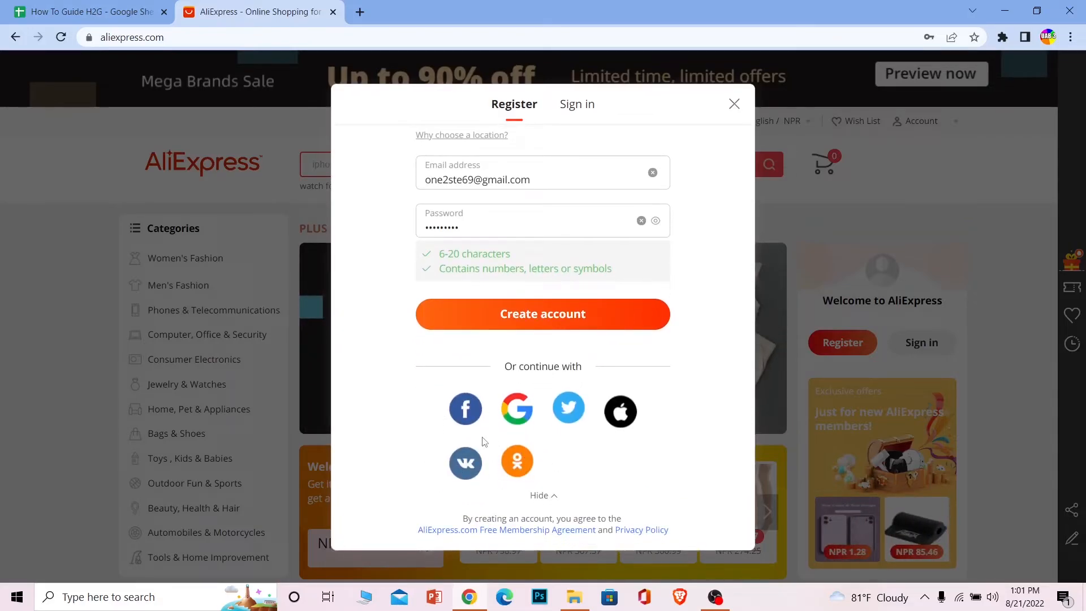
pyautogui.click(541, 313)
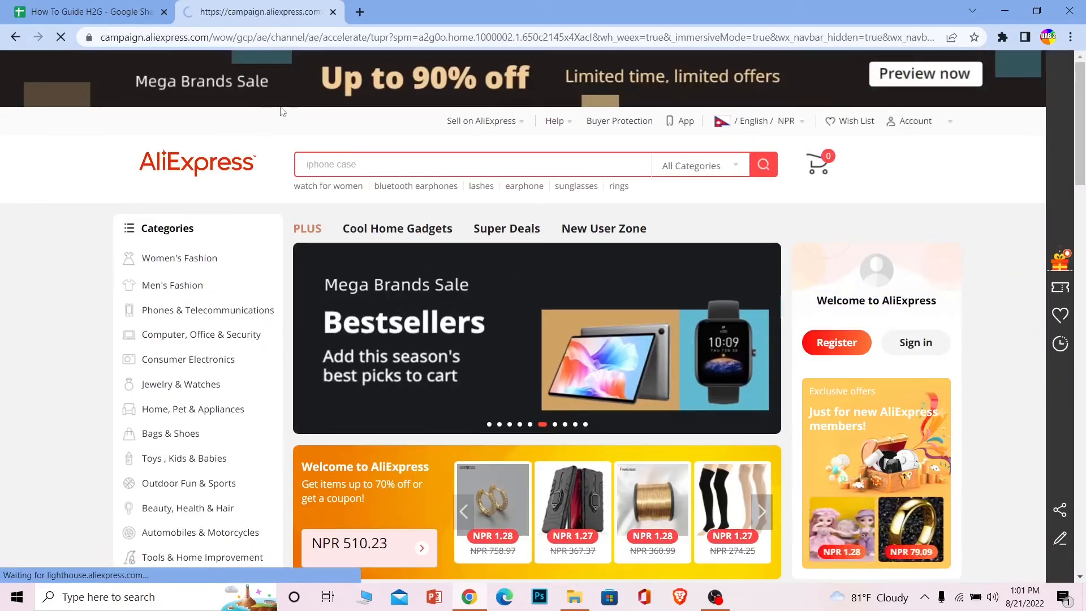
pyautogui.click(923, 75)
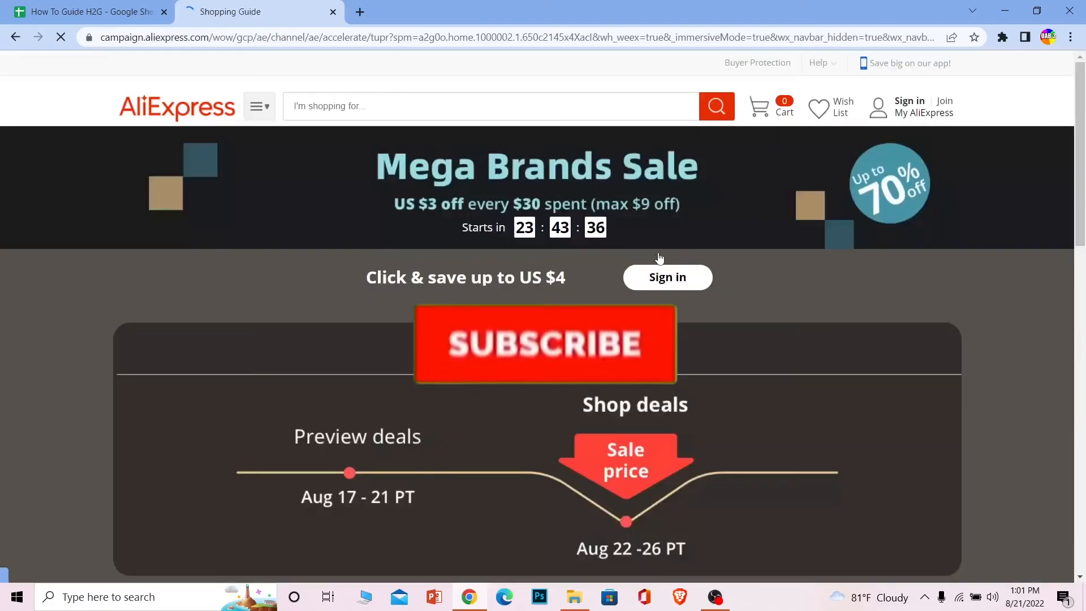